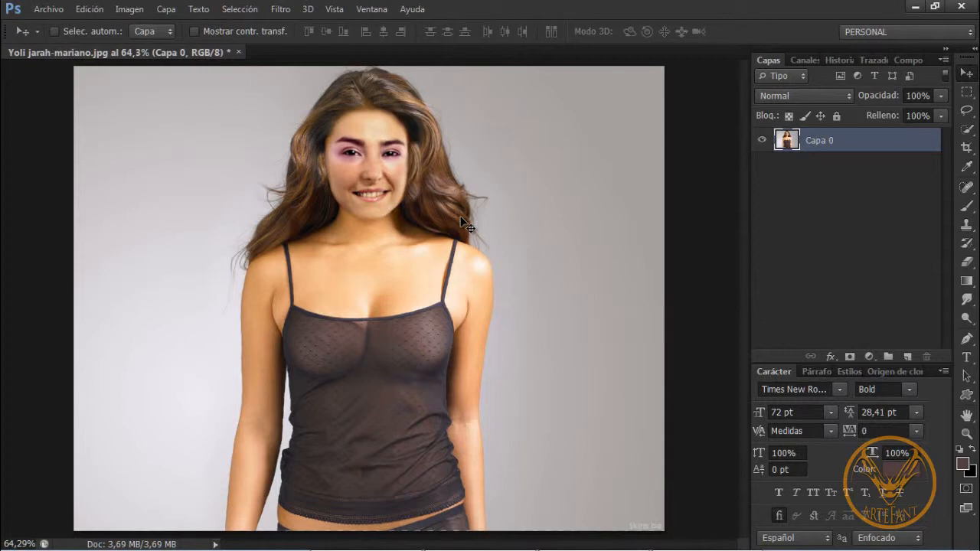
mouse_move(466, 230)
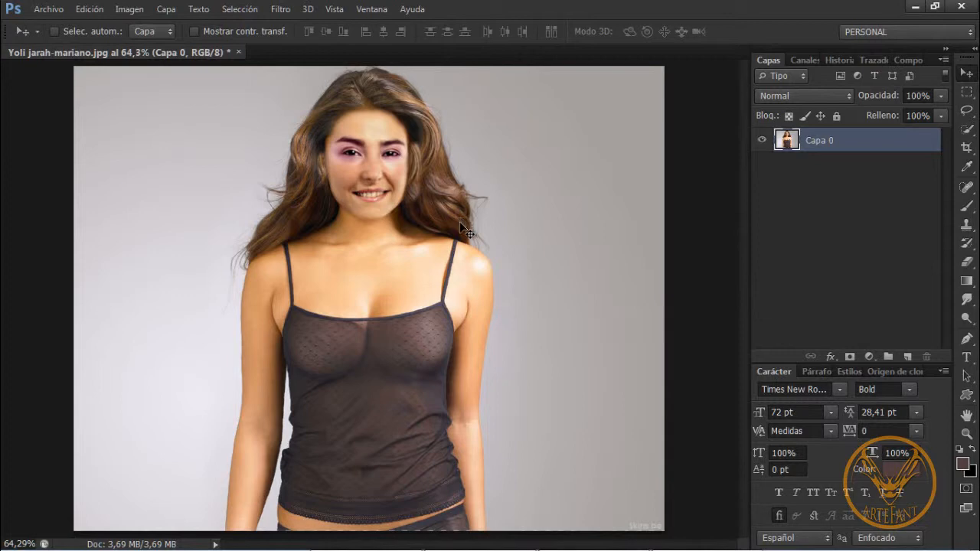
mouse_move(356, 218)
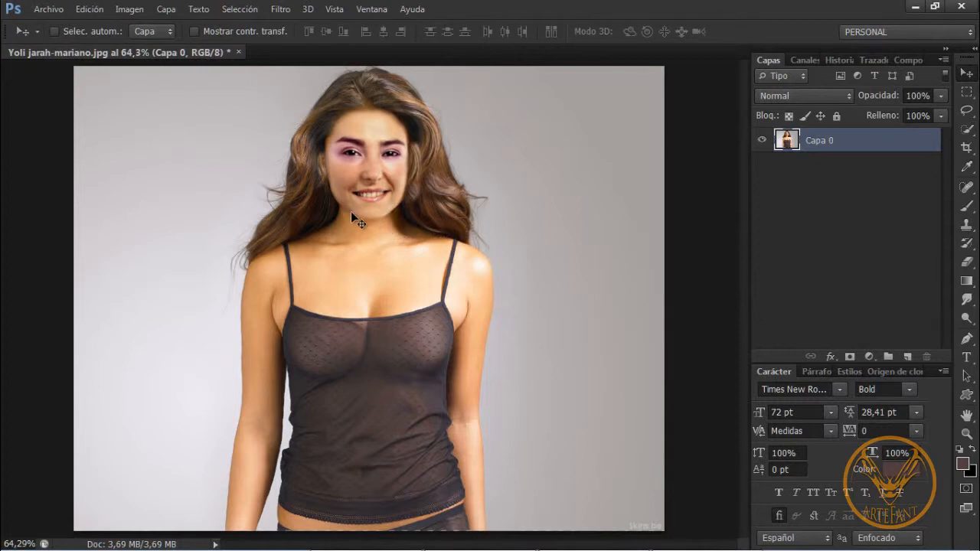
mouse_move(349, 241)
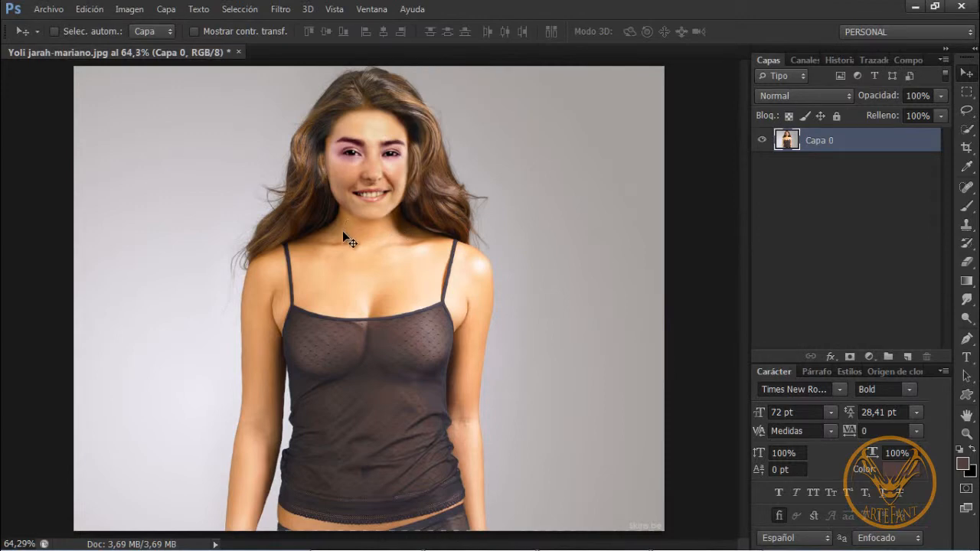
mouse_move(395, 249)
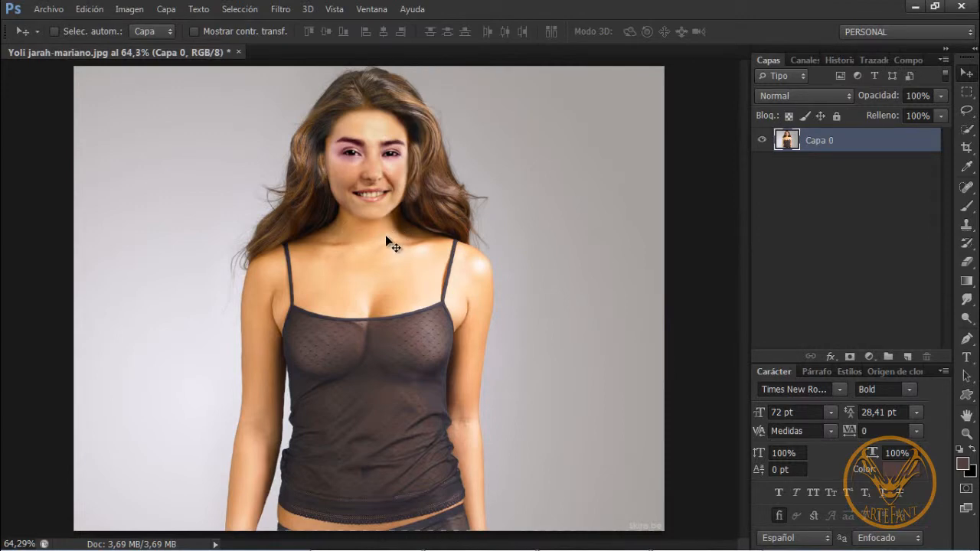
mouse_move(373, 241)
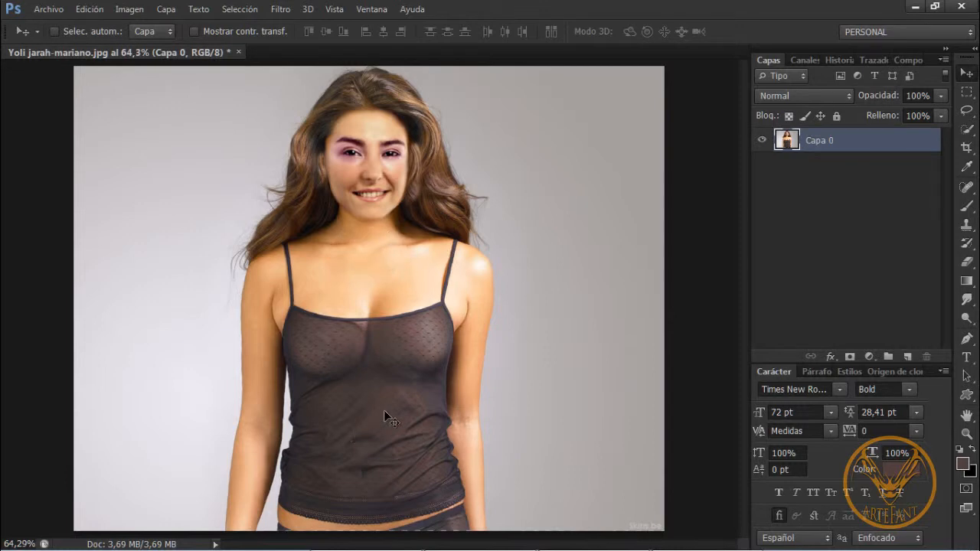
mouse_move(406, 430)
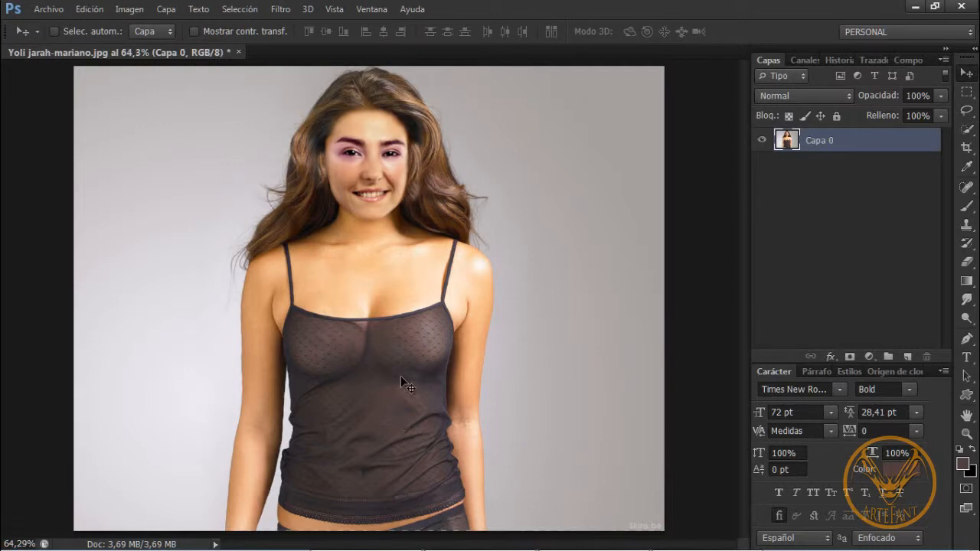
mouse_move(471, 314)
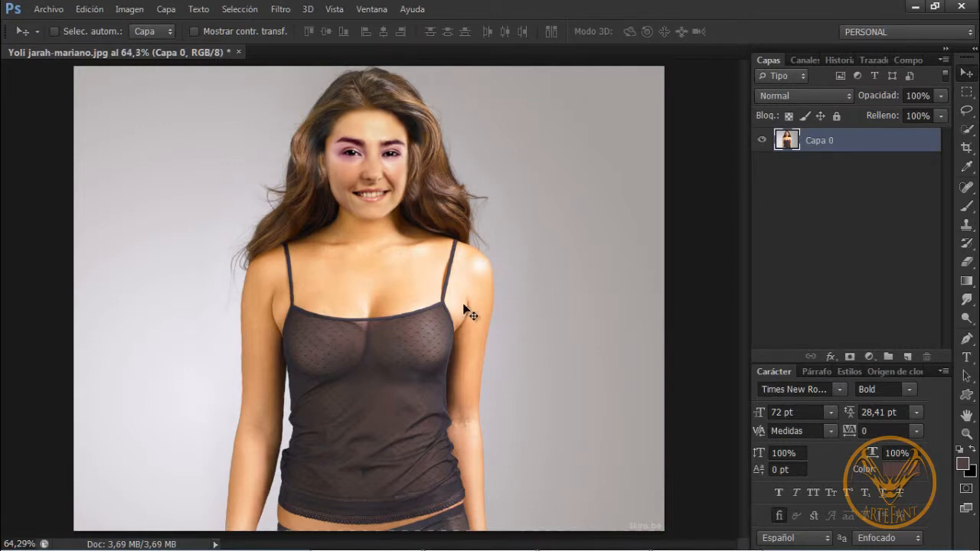
mouse_move(821, 191)
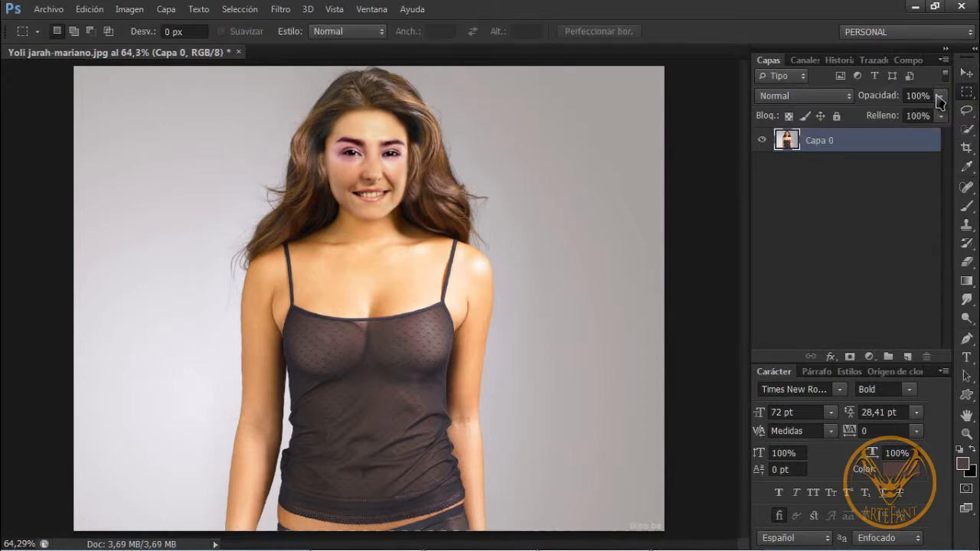
mouse_move(72, 65)
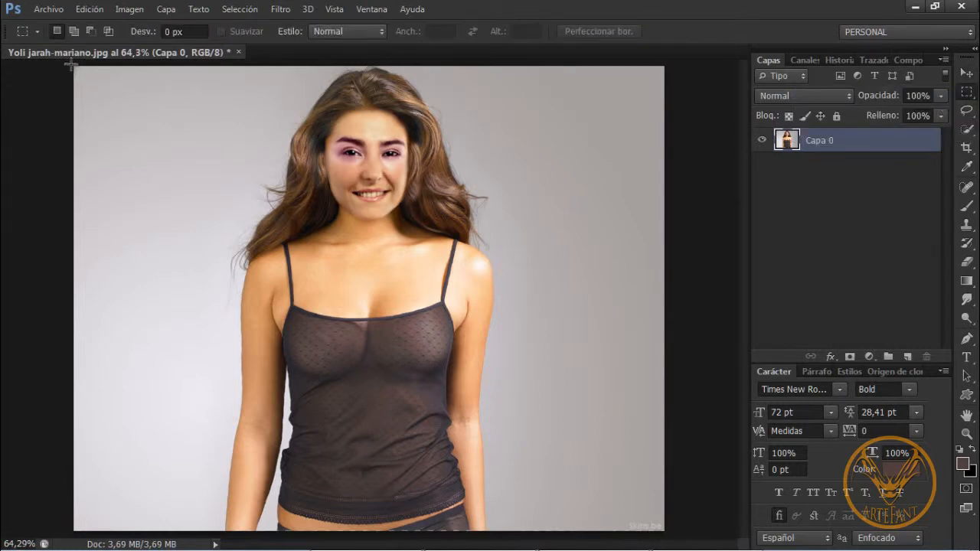
Copy the head-to-neck region onto a new layer, then hide and show Capa 0 to check it.
drag(74, 65, 658, 237)
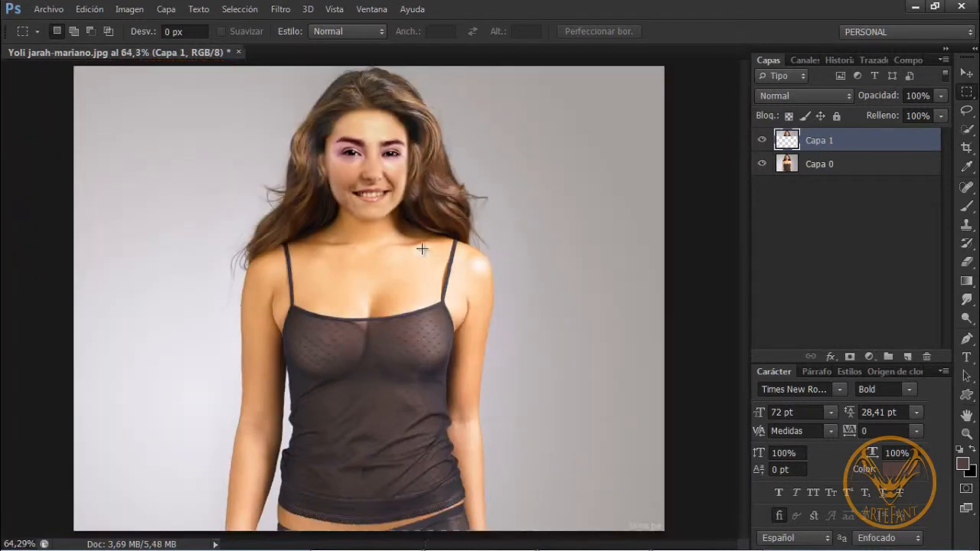
click(762, 164)
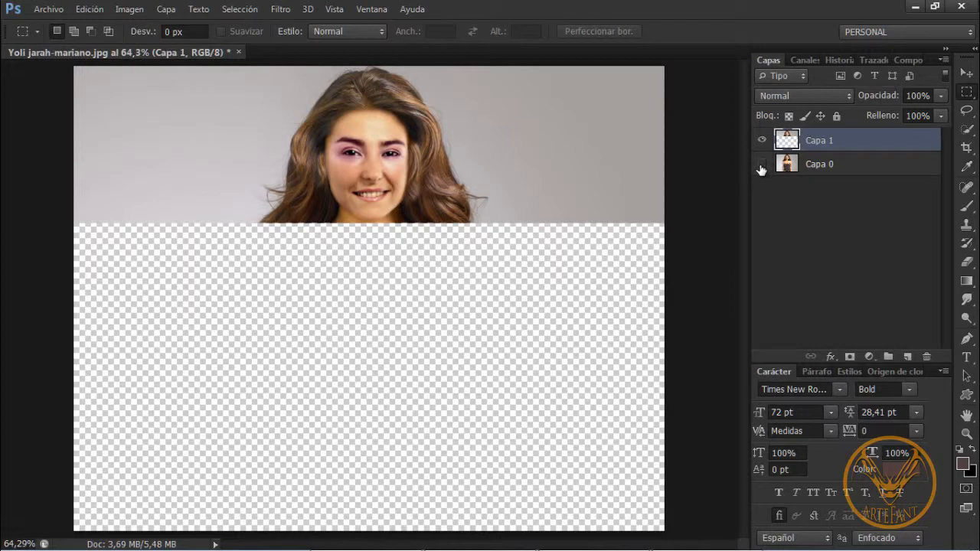
click(760, 164)
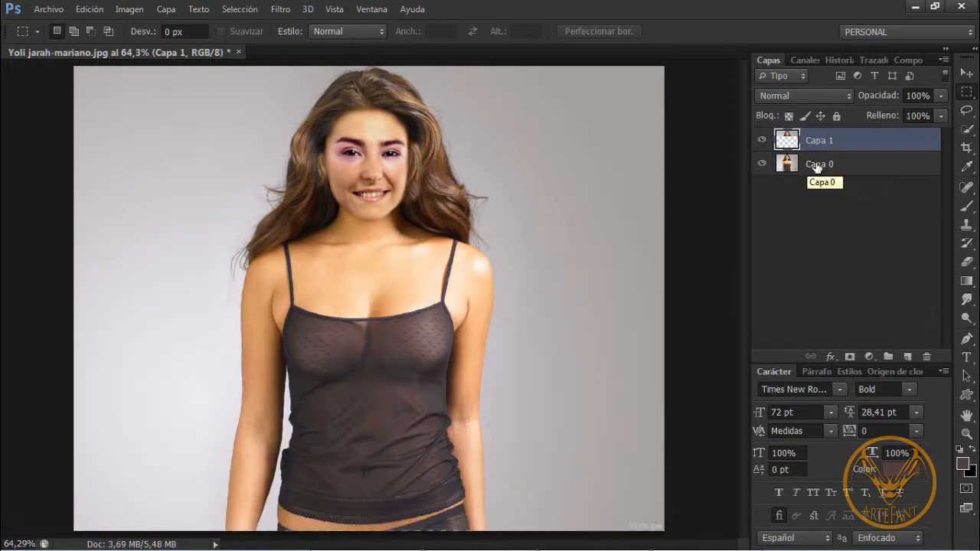
On the Capa 0 photo layer, marquee-select a thin band across the neck.
click(818, 163)
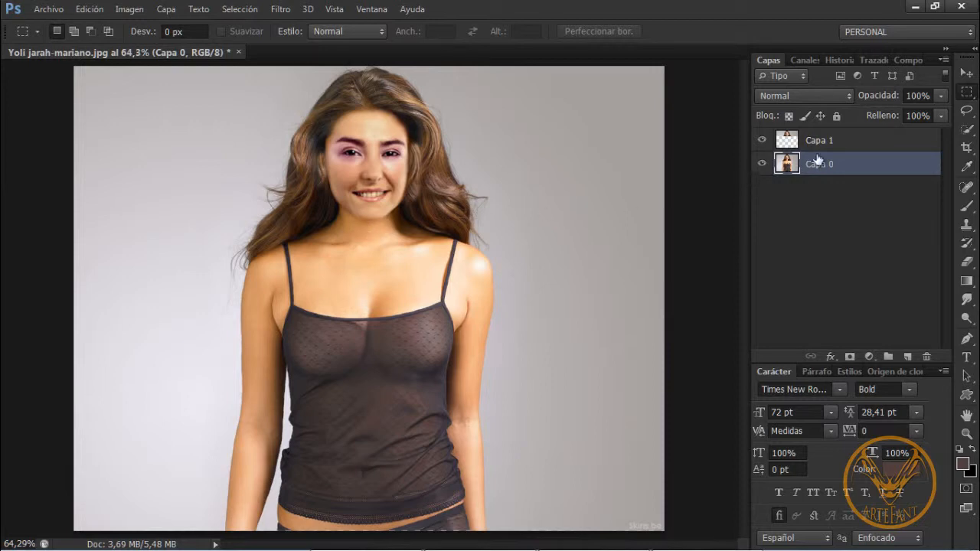
mouse_move(966, 103)
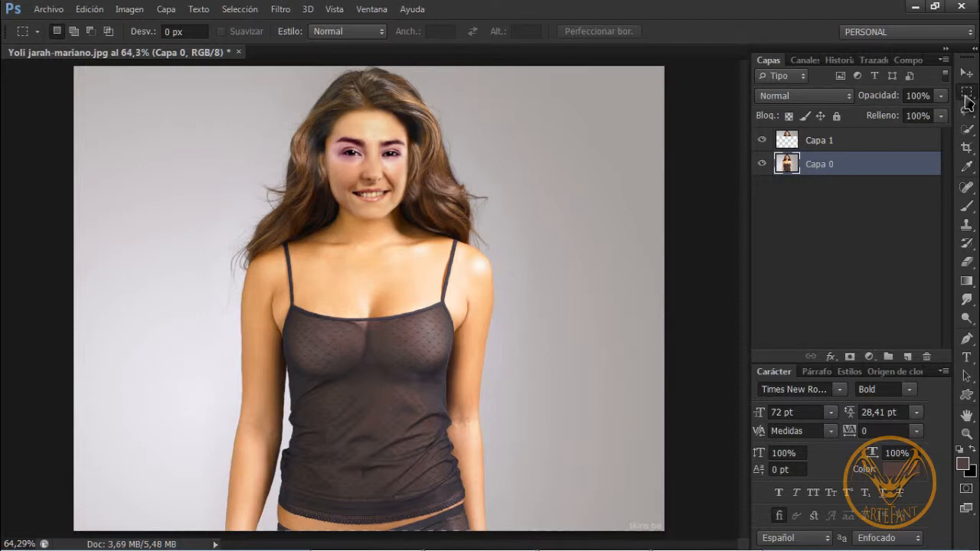
mouse_move(76, 225)
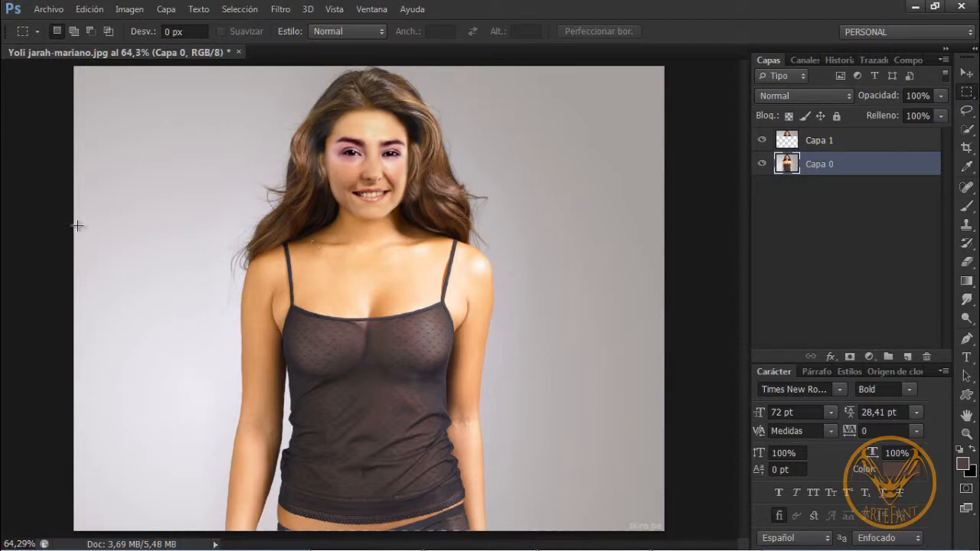
drag(74, 218, 497, 257)
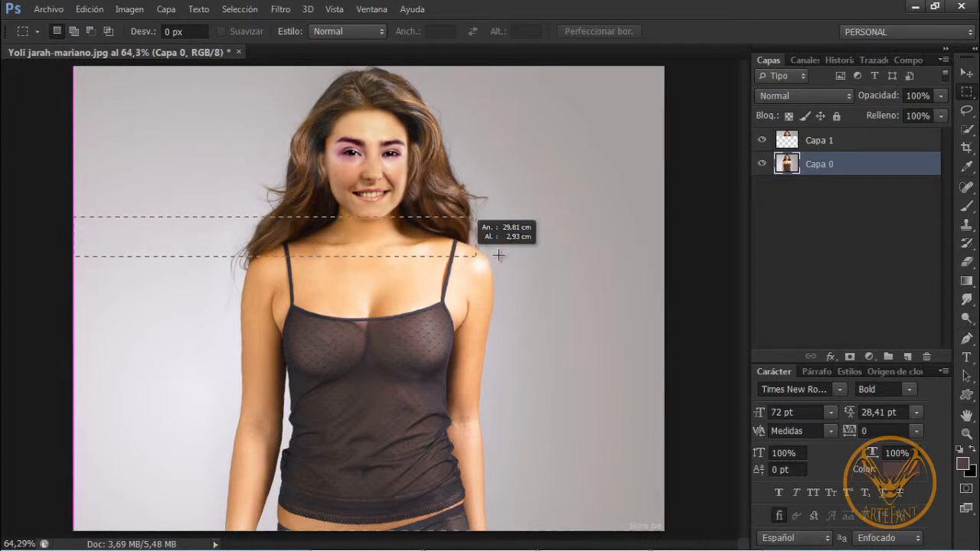
drag(498, 255, 672, 253)
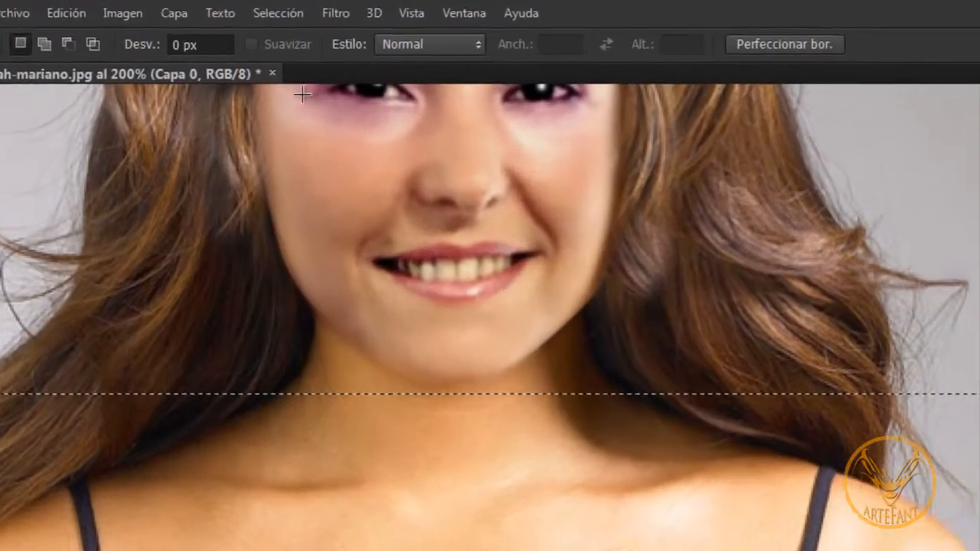
Transform the neck-strip selection, pulling its bottom edge up to about 50% height.
click(278, 13)
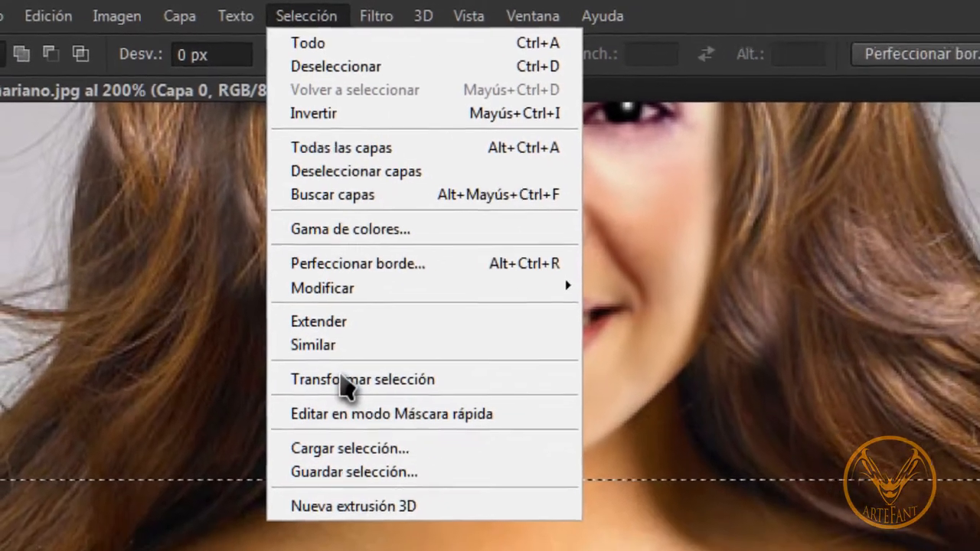
click(361, 379)
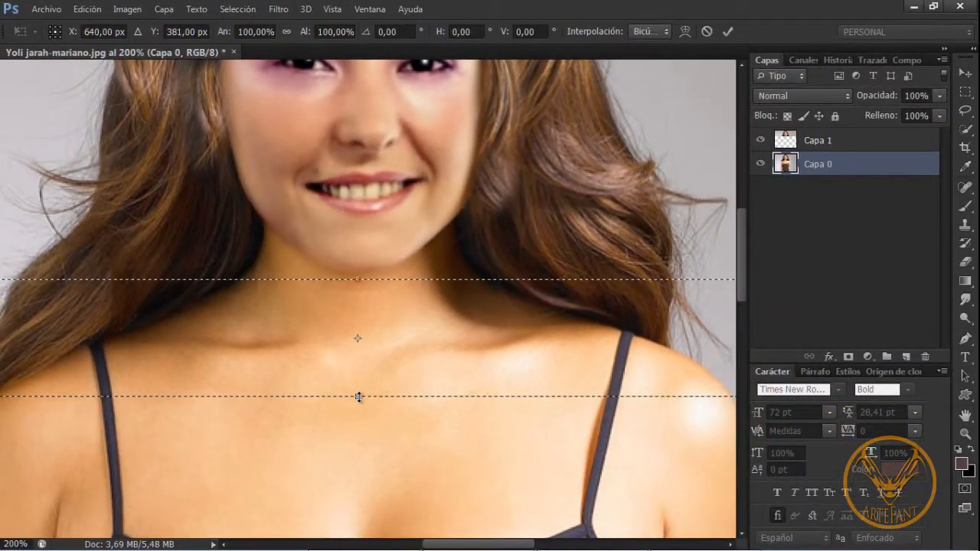
drag(358, 397, 357, 333)
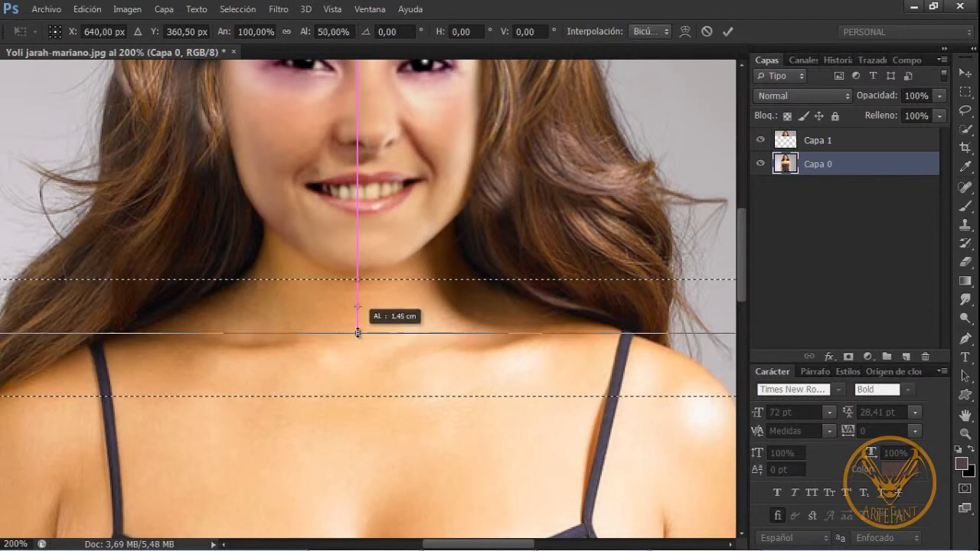
drag(357, 332, 360, 329)
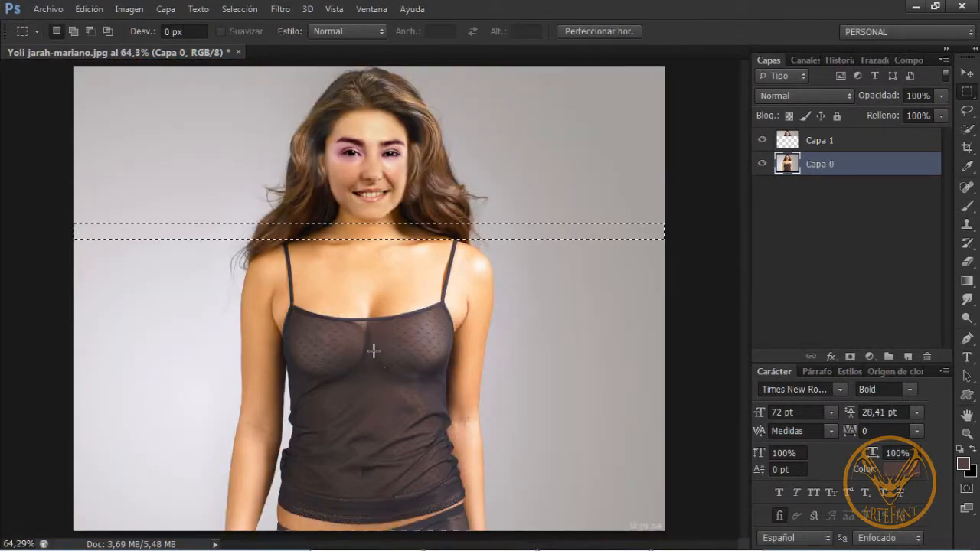
mouse_move(380, 357)
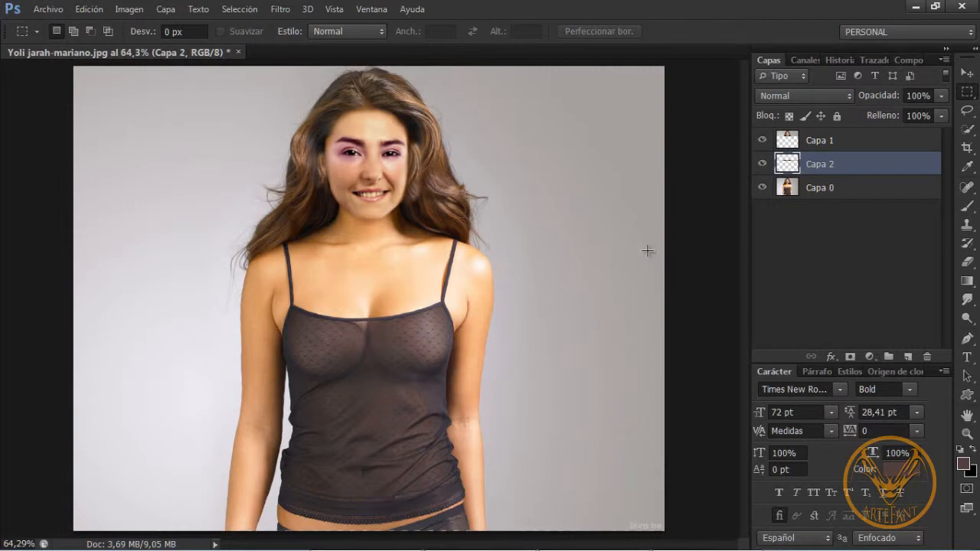
mouse_move(716, 220)
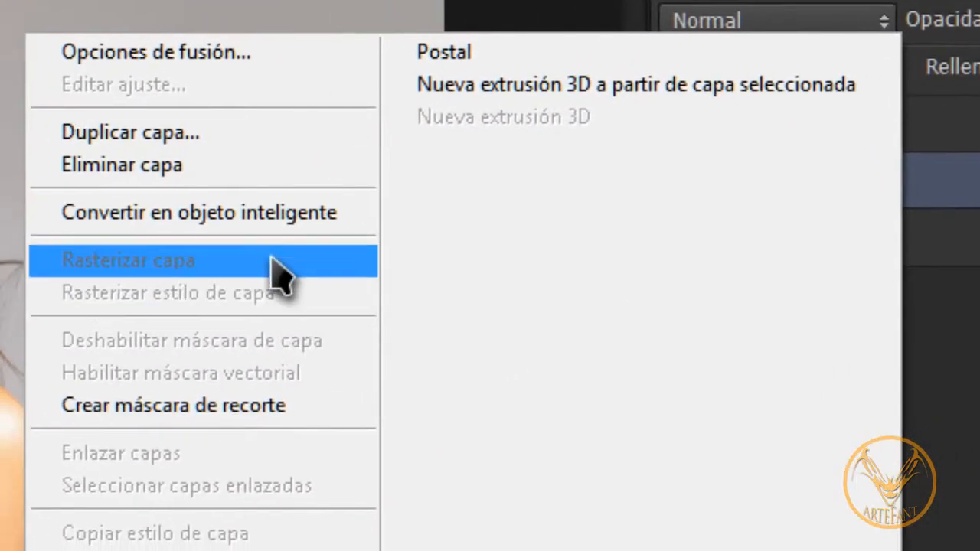
Convert the strip layer to a smart object and stretch it to about 149% height.
click(129, 260)
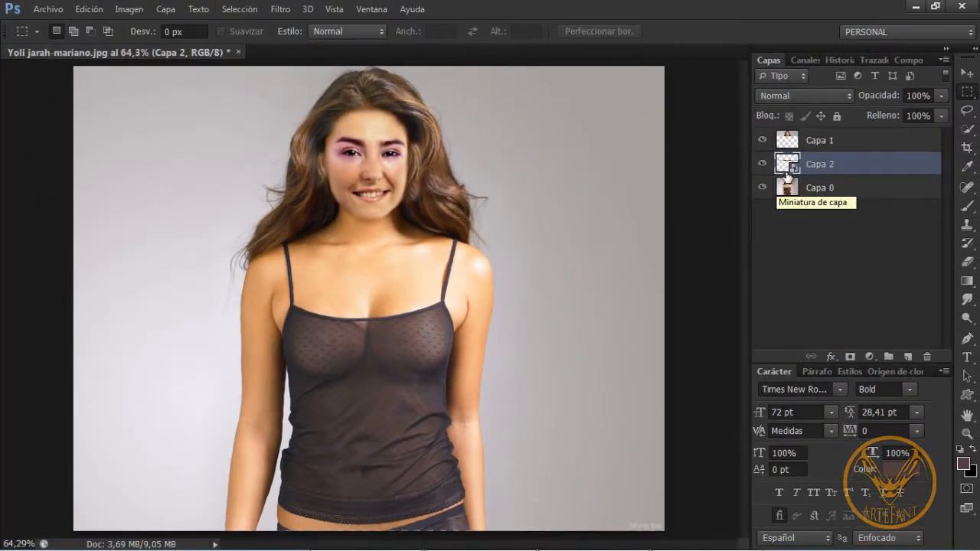
mouse_move(788, 163)
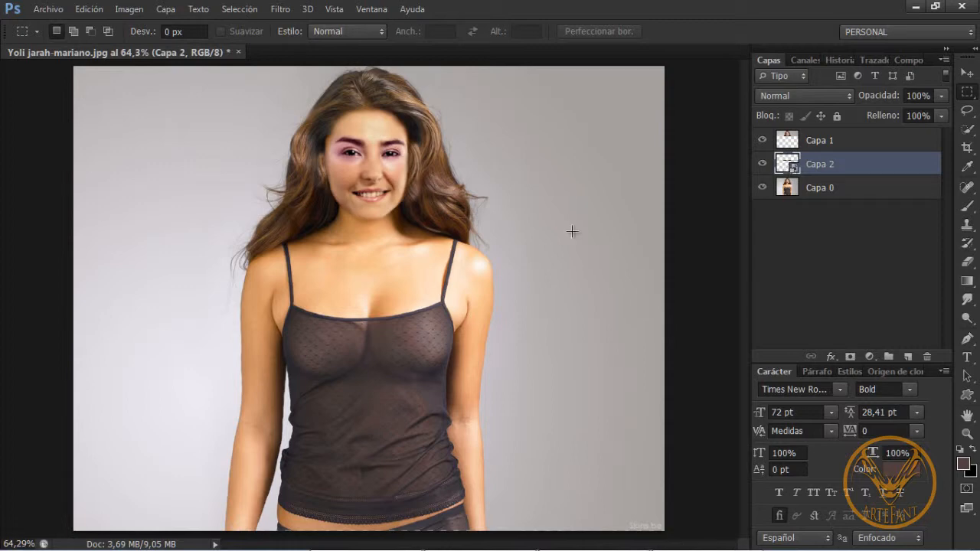
mouse_move(420, 293)
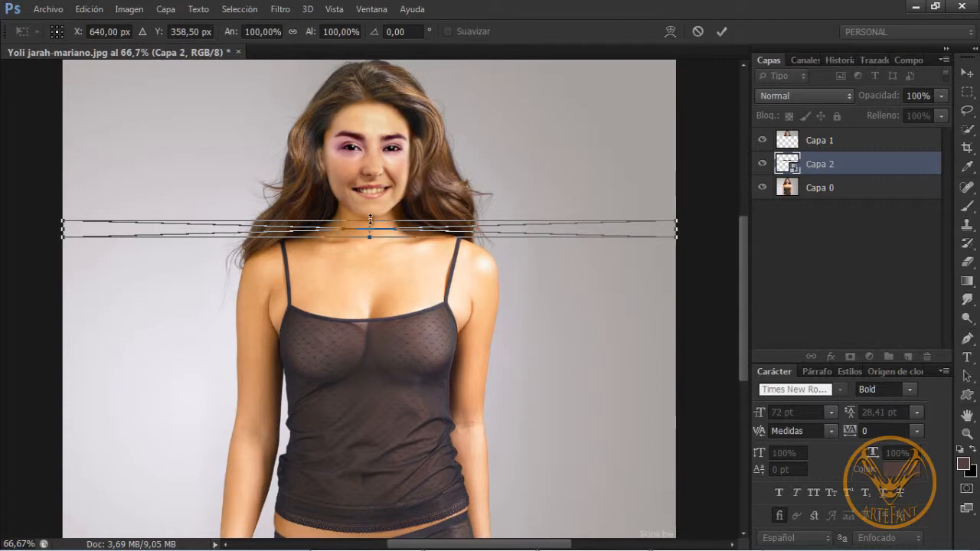
drag(370, 228, 369, 210)
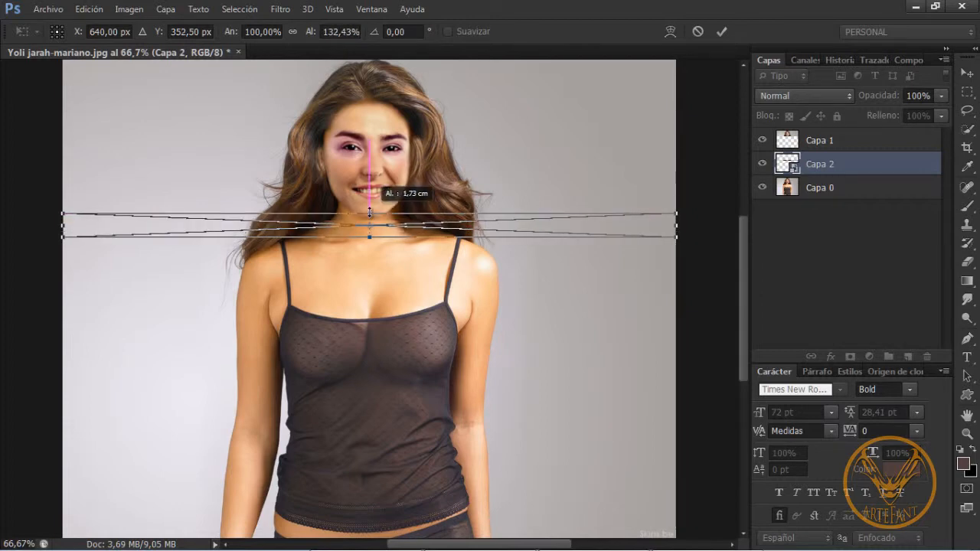
drag(369, 212, 370, 207)
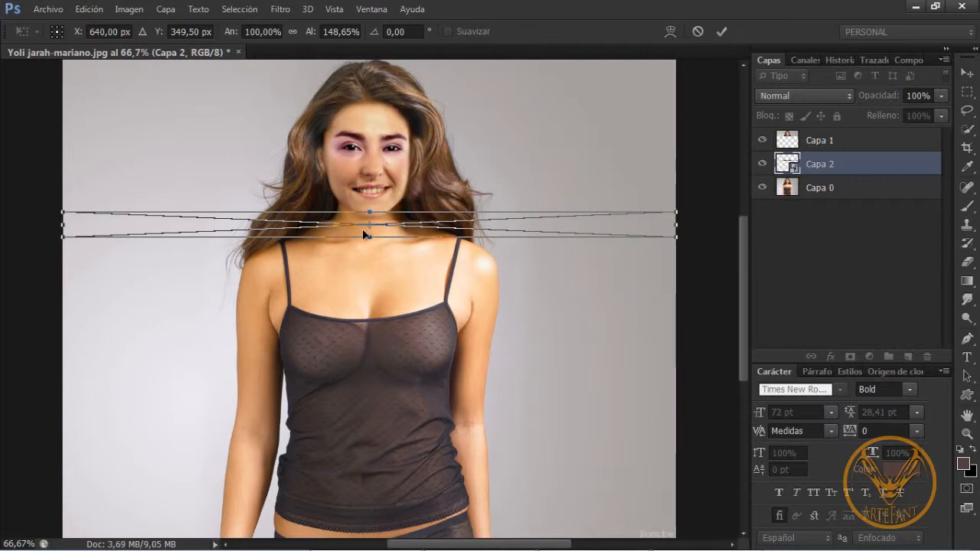
click(720, 31)
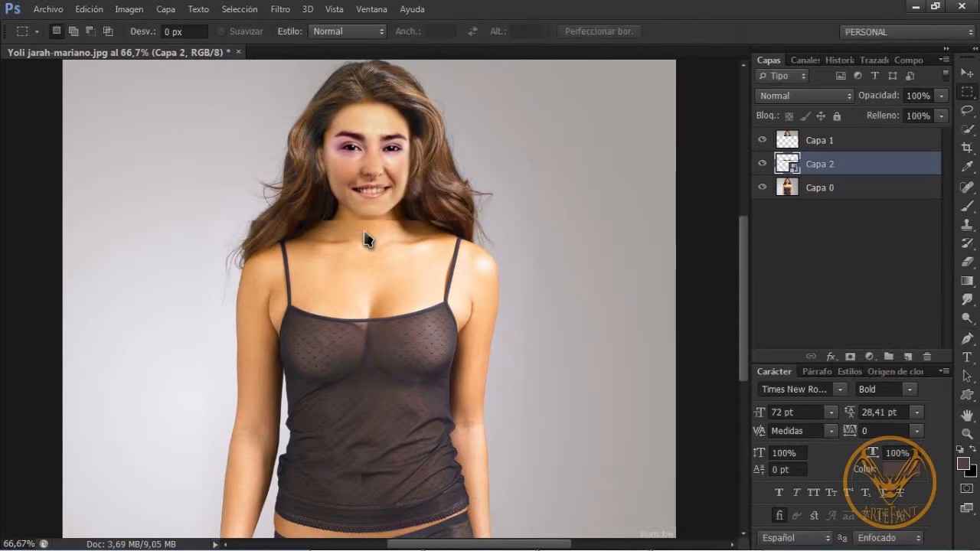
Select the Capa 1 head-copy layer and toggle its visibility in the Layers panel.
click(819, 141)
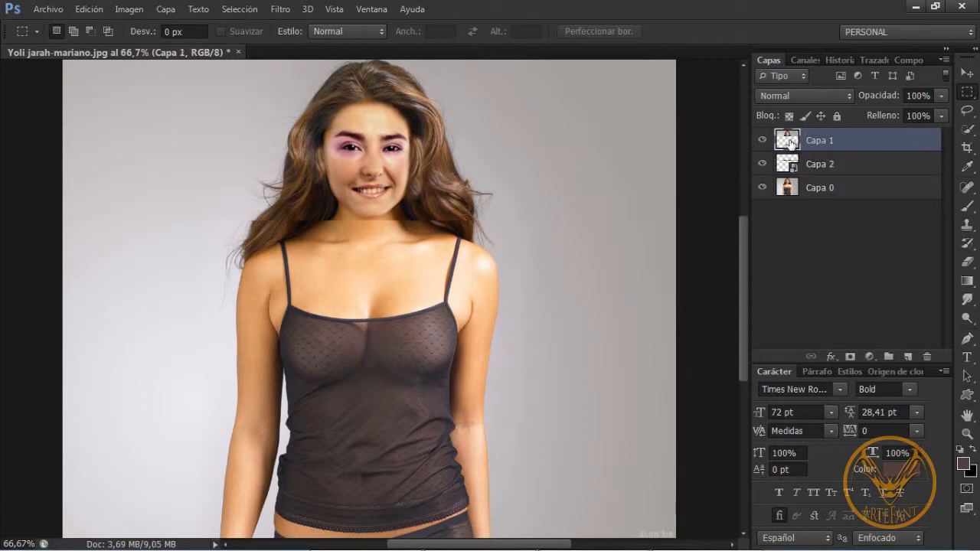
click(762, 164)
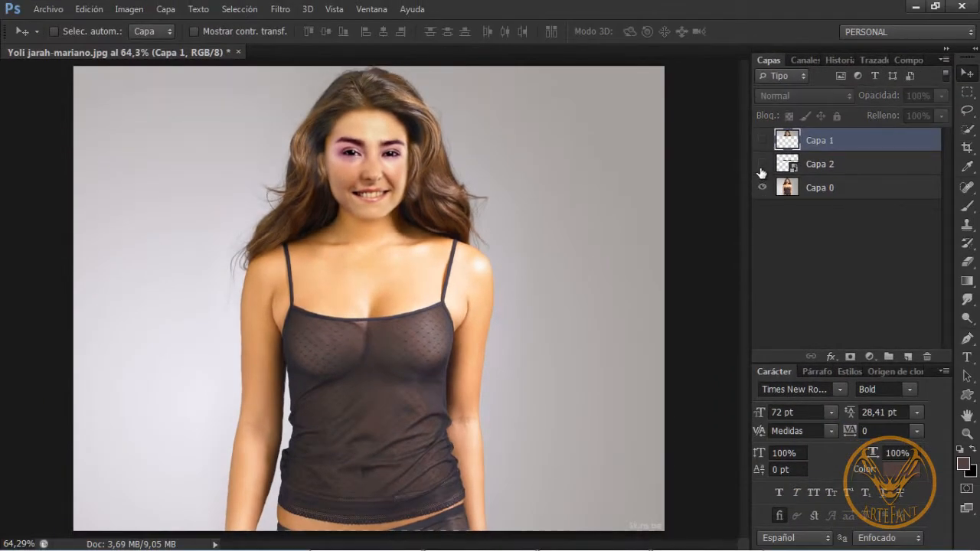
click(761, 140)
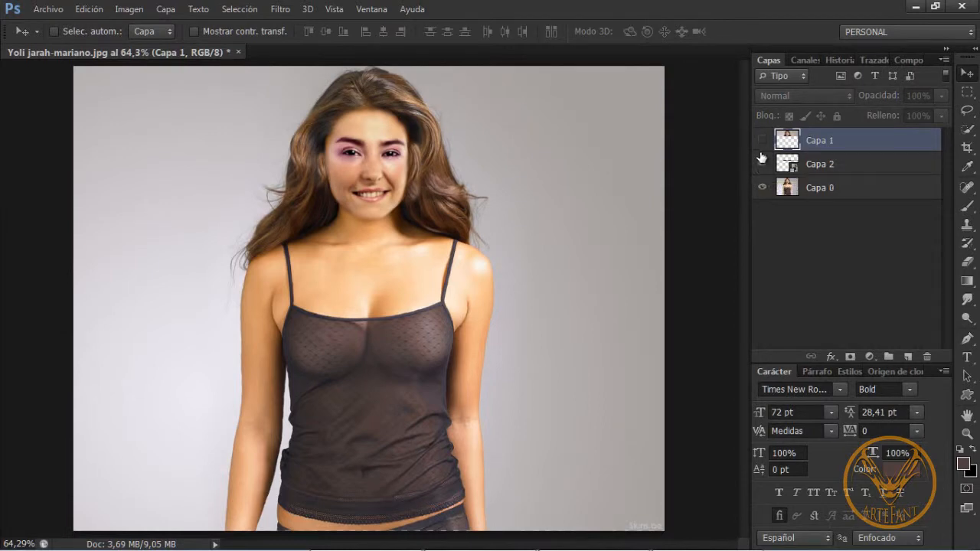
click(761, 141)
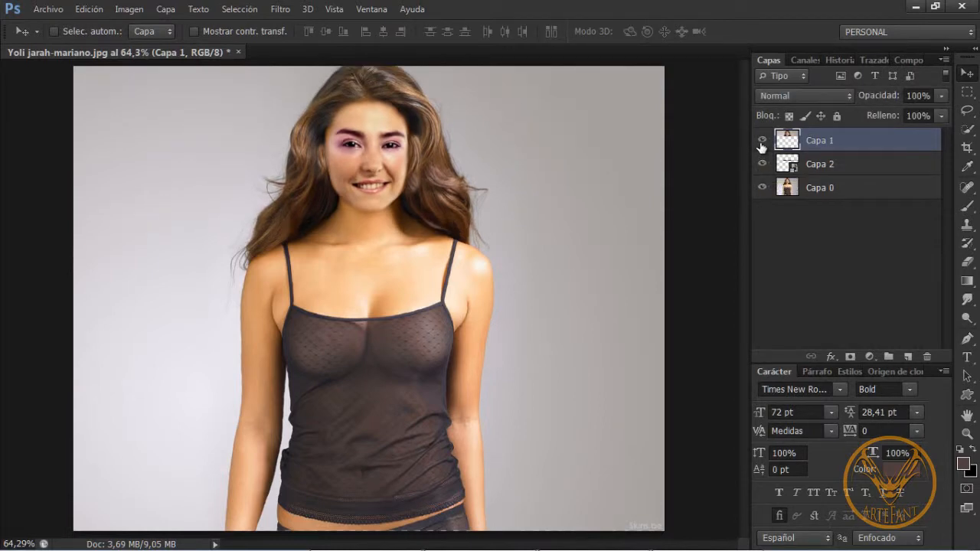
click(761, 141)
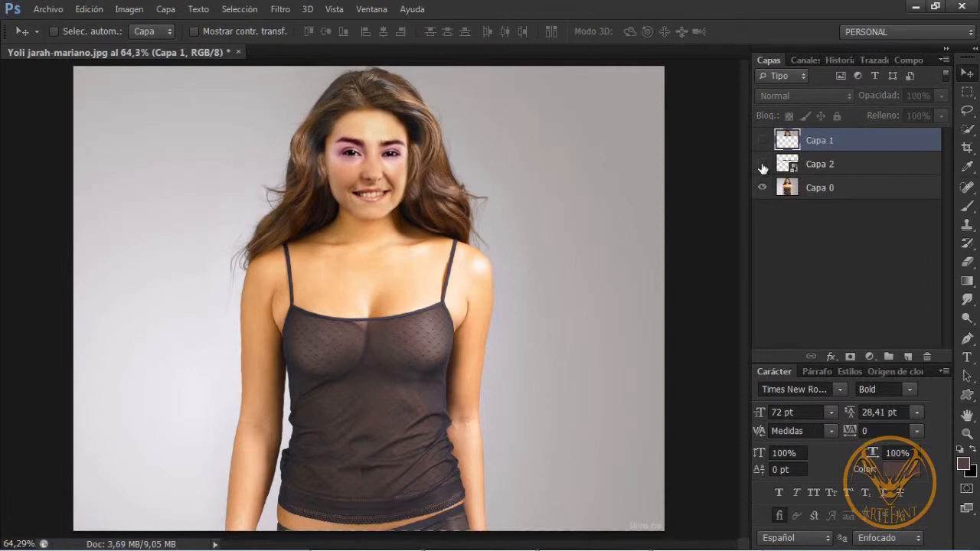
click(761, 164)
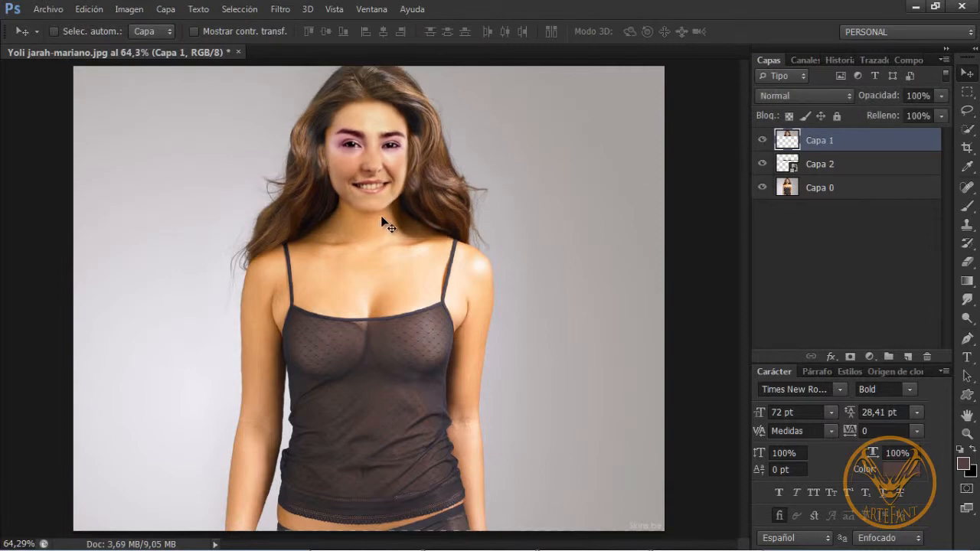
mouse_move(731, 214)
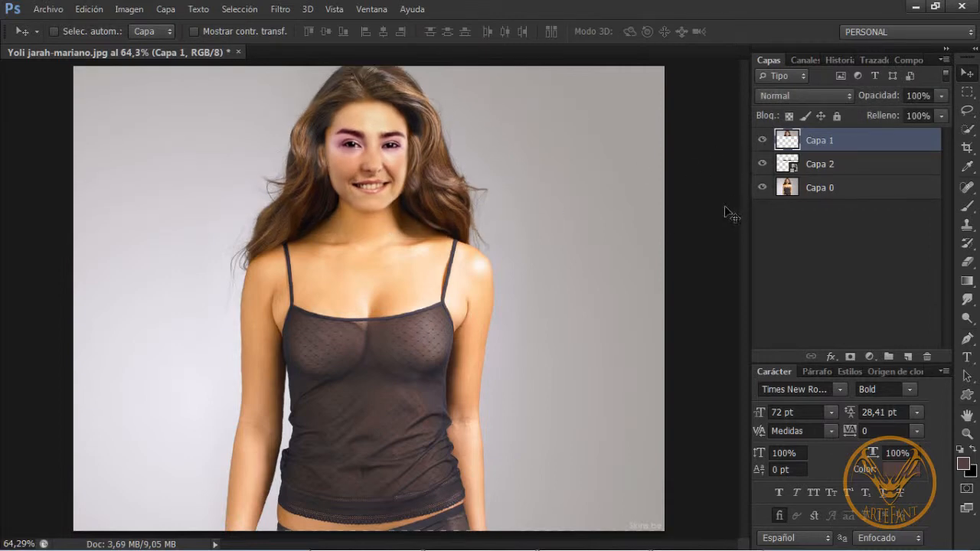
mouse_move(416, 367)
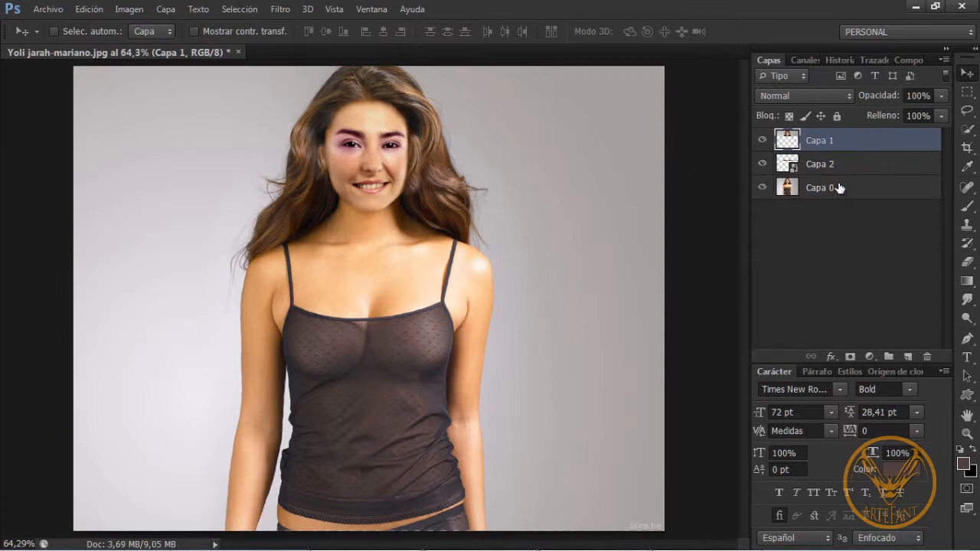
Merge the head copy, stretched neck and original photo with Combinar capas.
right_click(819, 188)
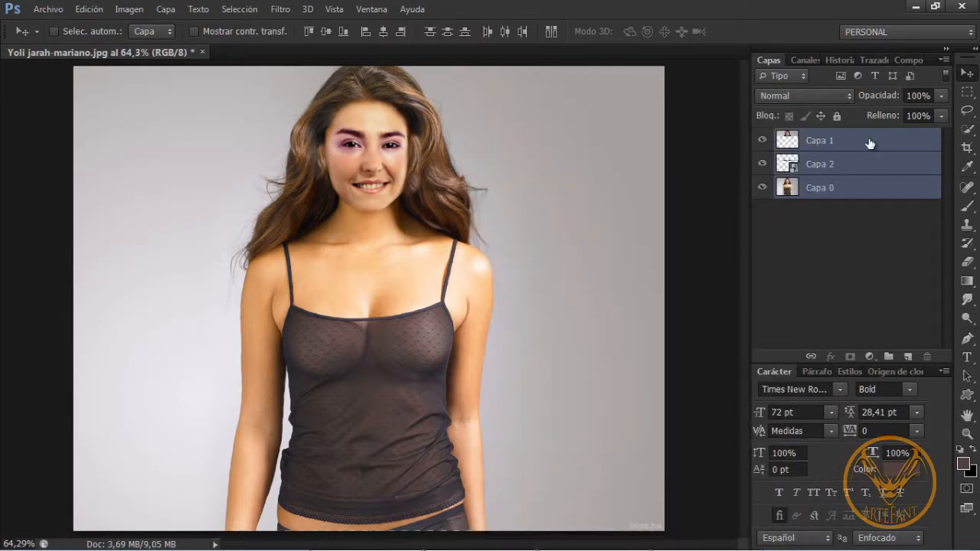
click(819, 140)
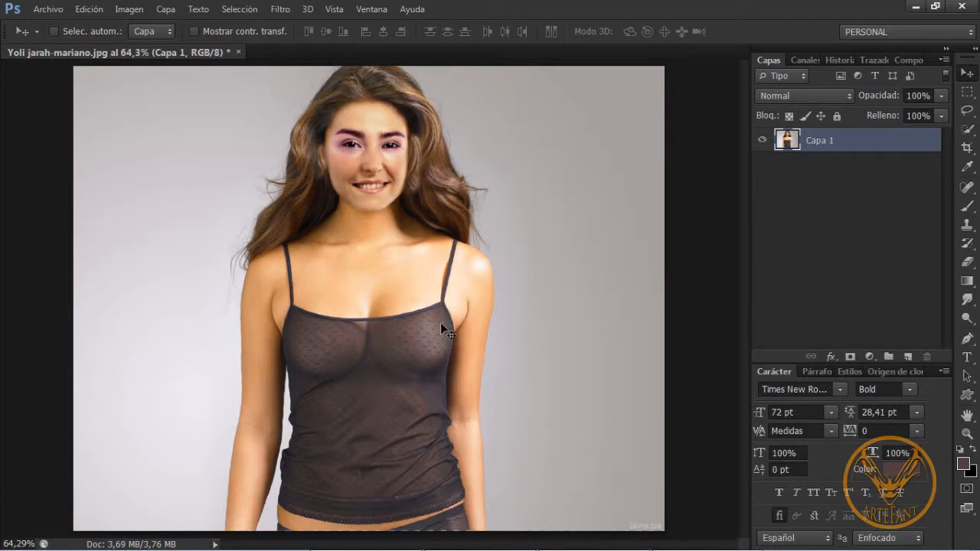
mouse_move(877, 199)
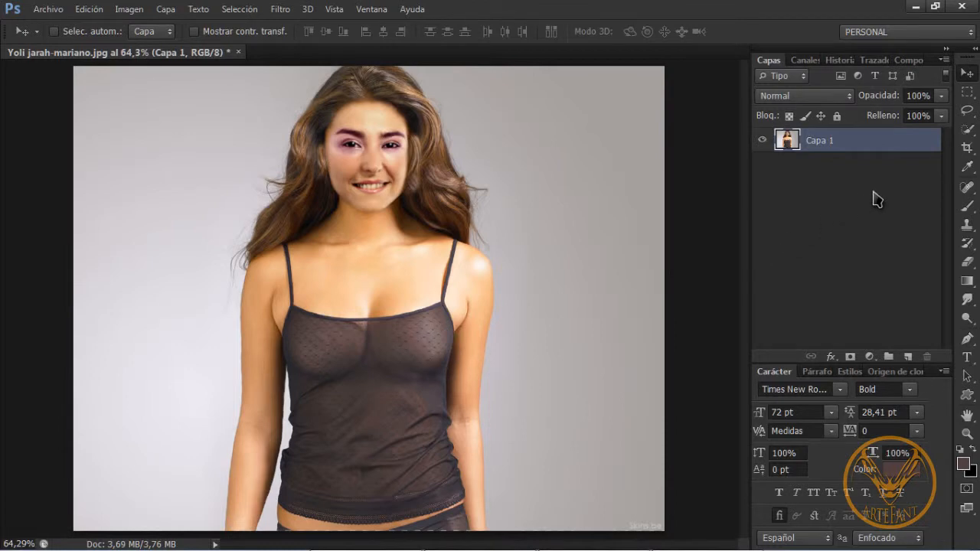
Quick-select the tank top, adding both the left and right shoulder straps.
click(967, 132)
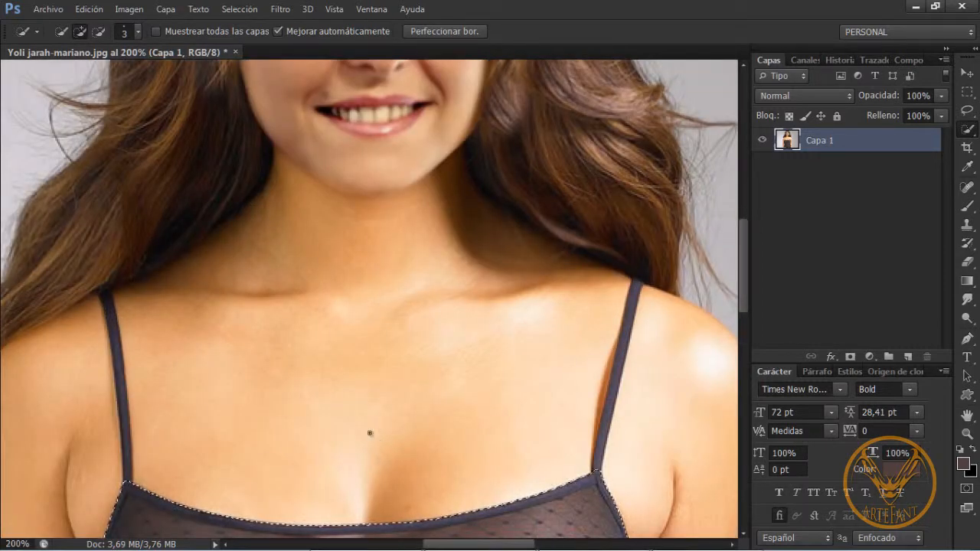
mouse_move(298, 46)
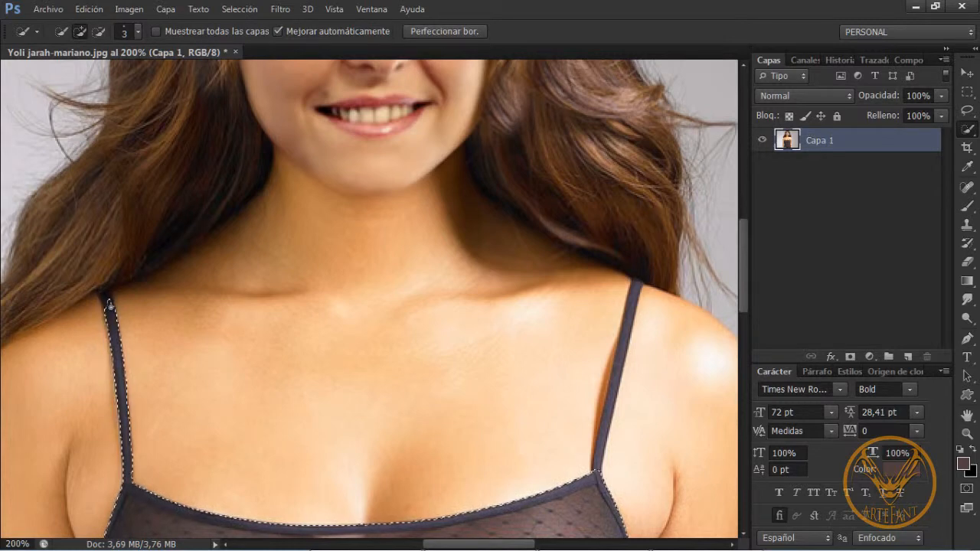
click(105, 296)
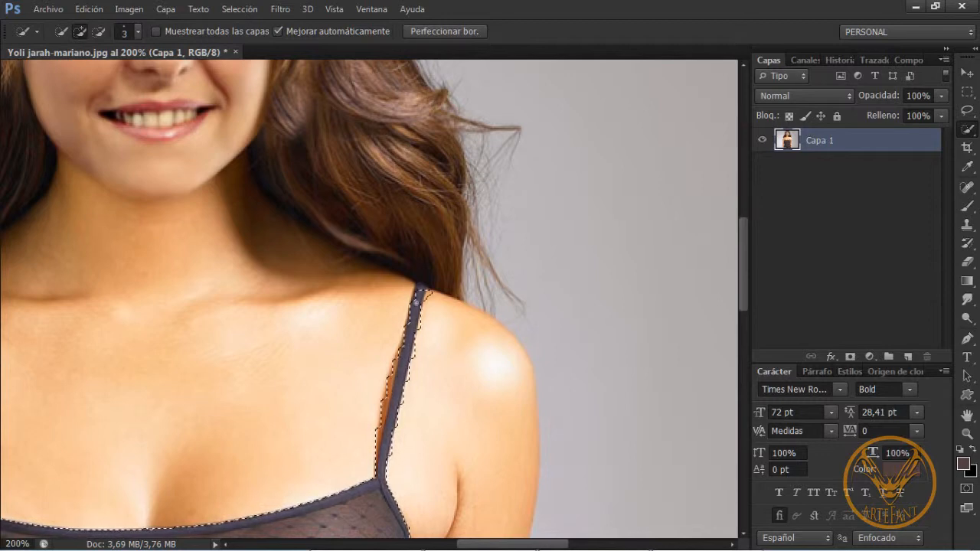
click(422, 294)
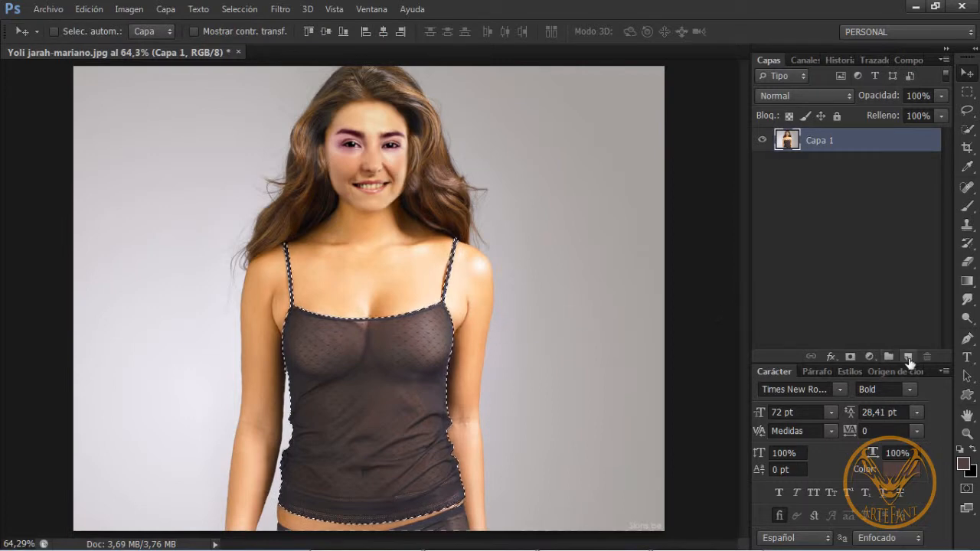
Add a new empty layer above the portrait and pick the Gradient tool.
click(907, 357)
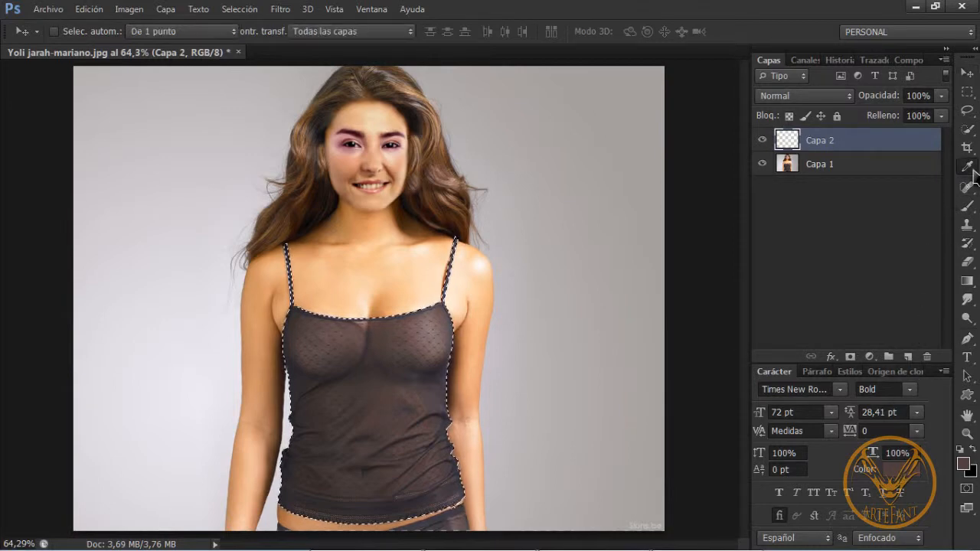
click(966, 166)
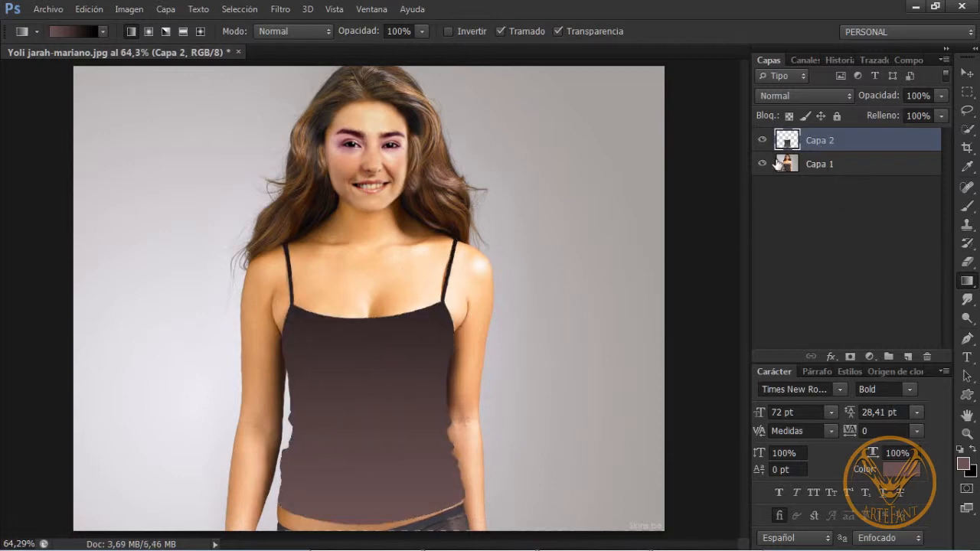
Set the gradient layer's blend mode to Superponer (Overlay).
click(804, 95)
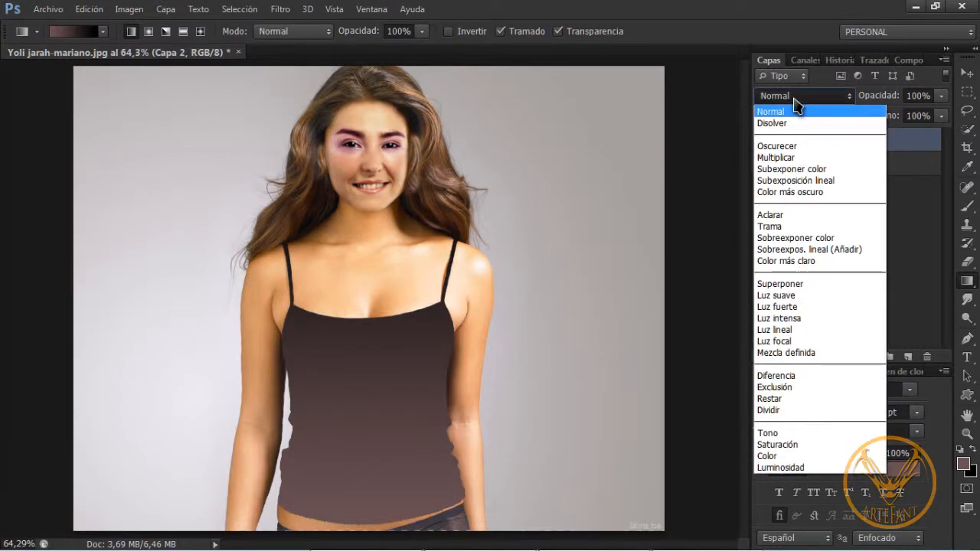
click(780, 284)
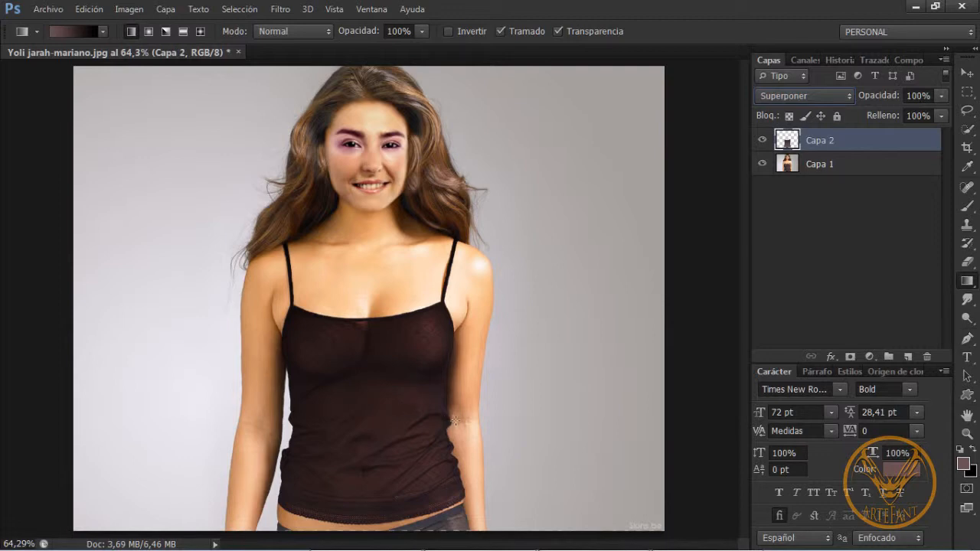
mouse_move(510, 362)
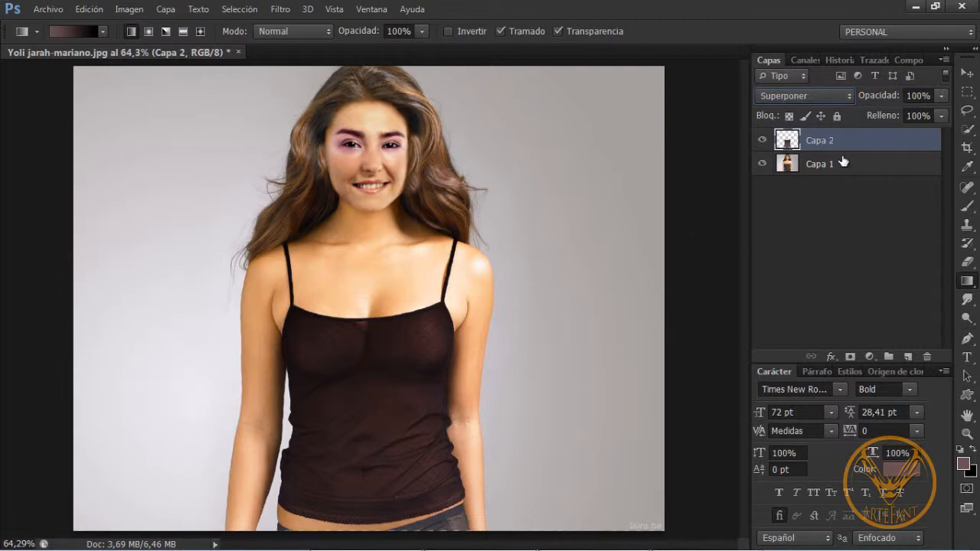
mouse_move(829, 194)
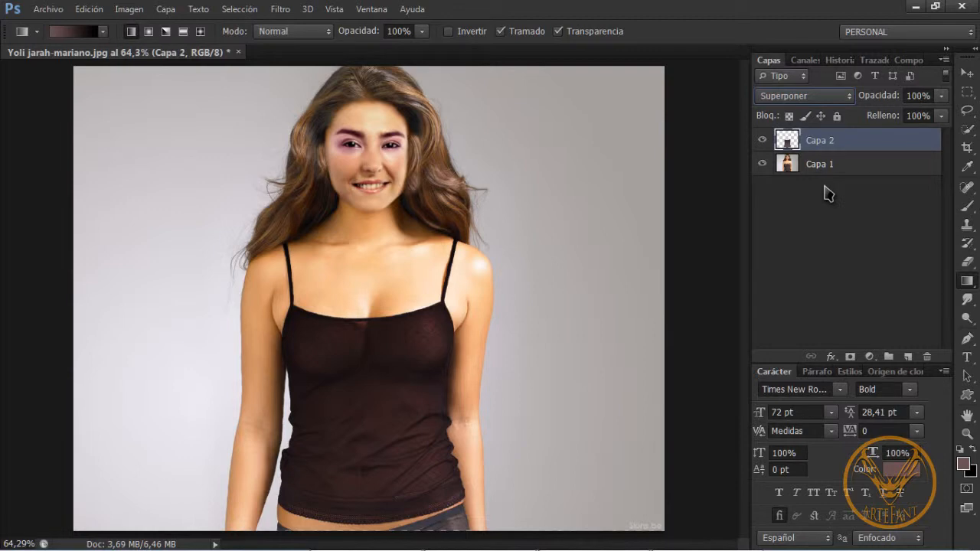